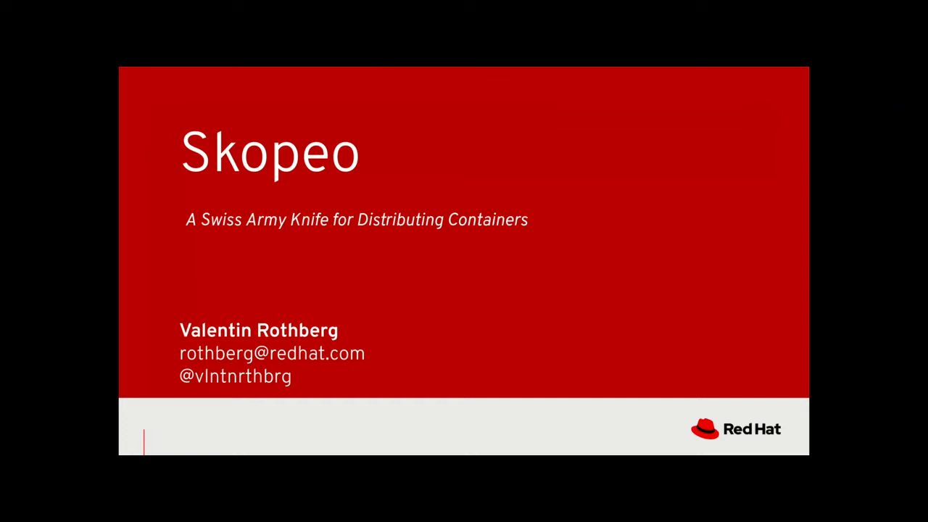
key(Right)
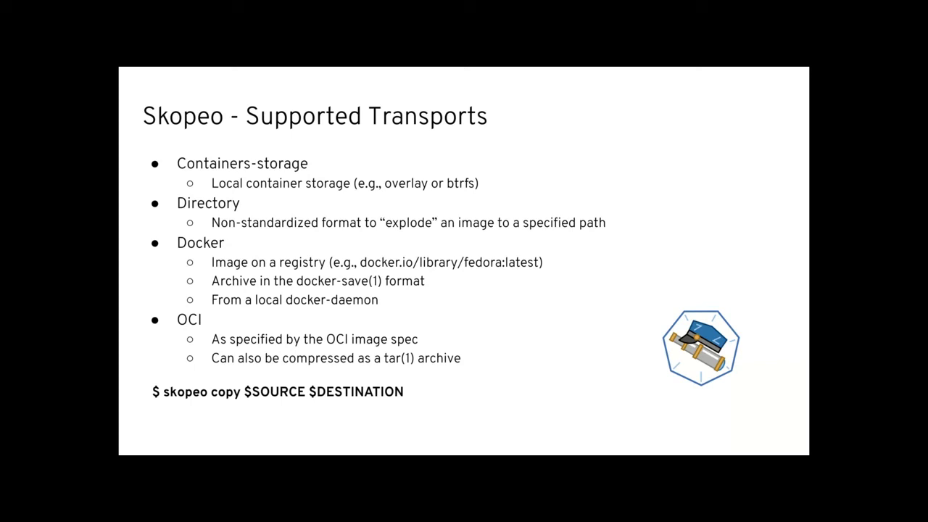
key(Right)
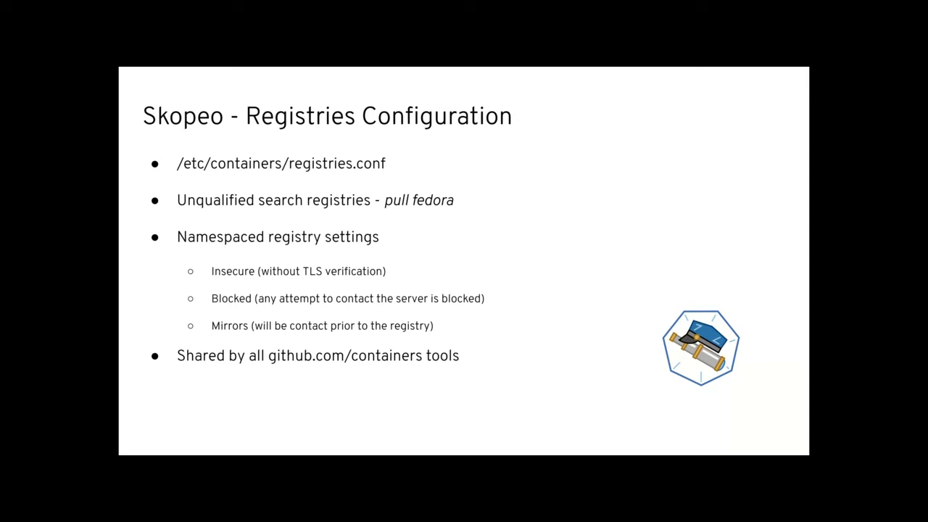
key(Right)
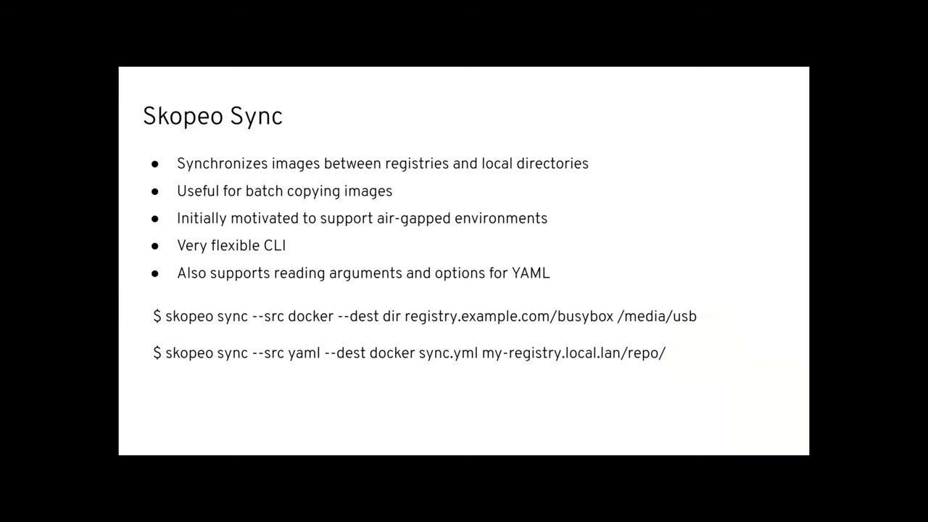